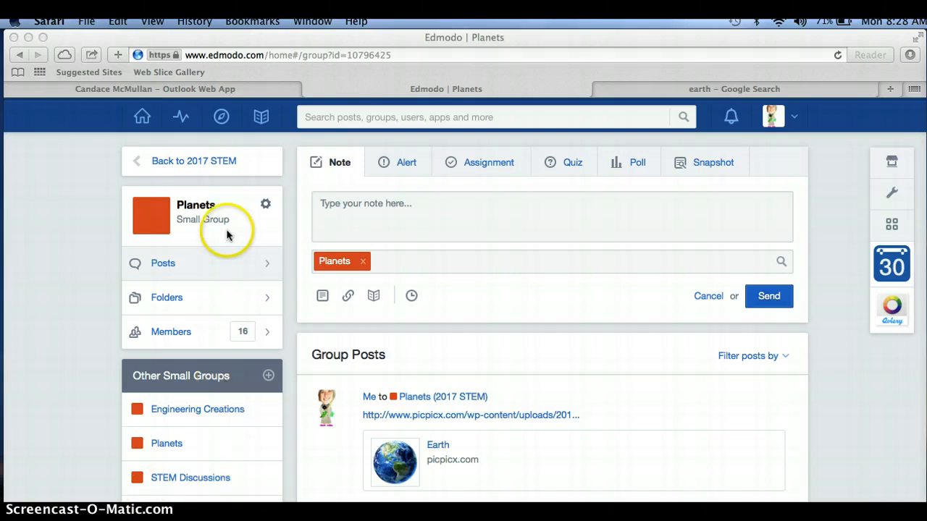
mouse_move(247, 152)
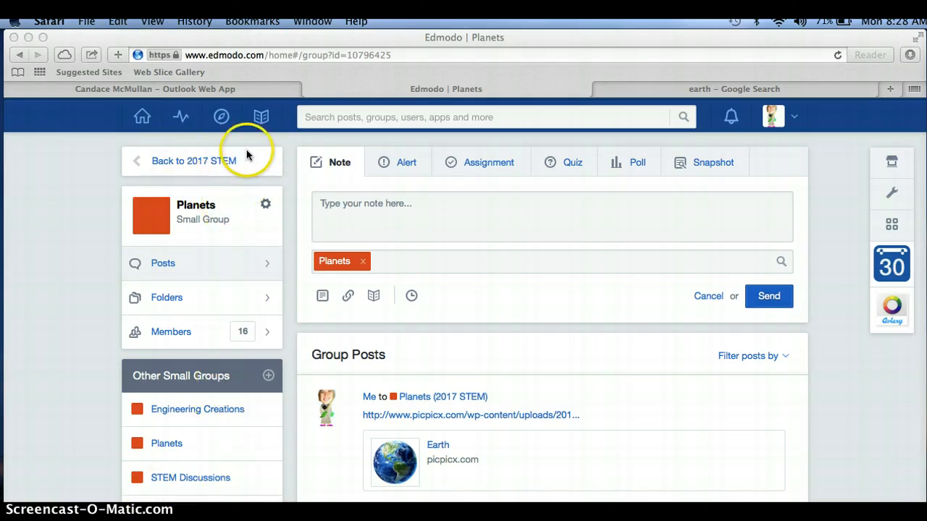
mouse_move(193, 427)
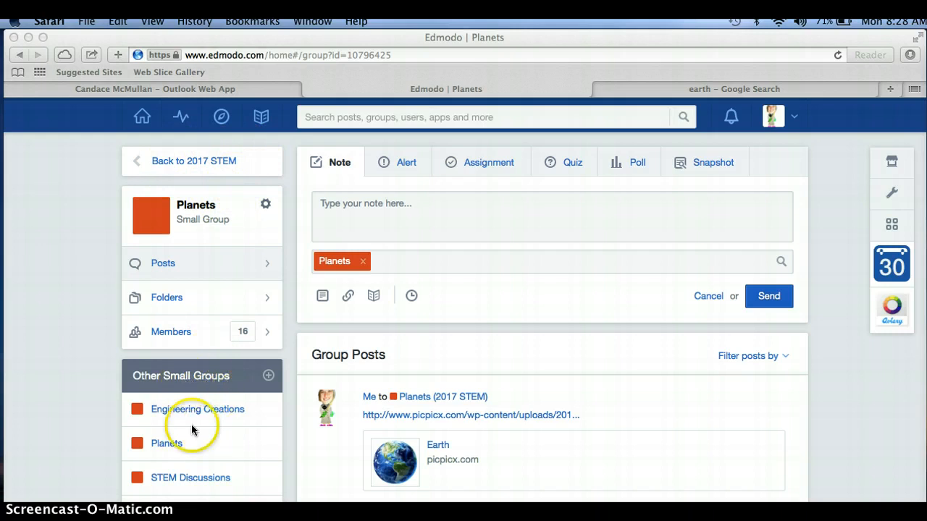
mouse_move(253, 225)
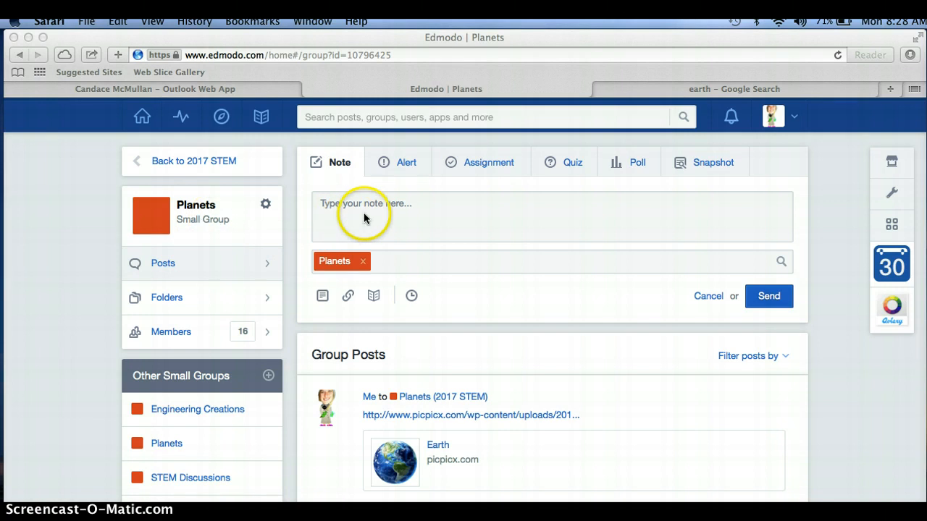
Step: Type the heading 'Earth' in the new note box
left_click(365, 217)
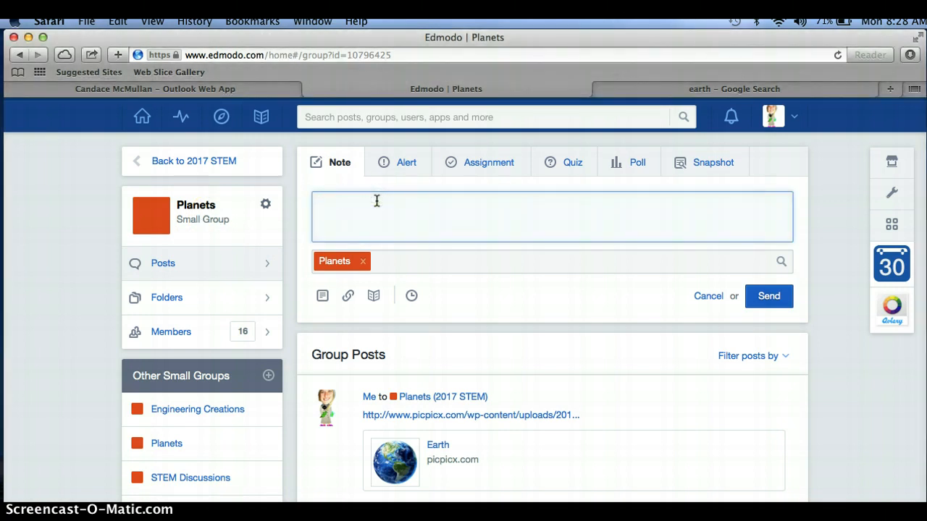
type("Ear")
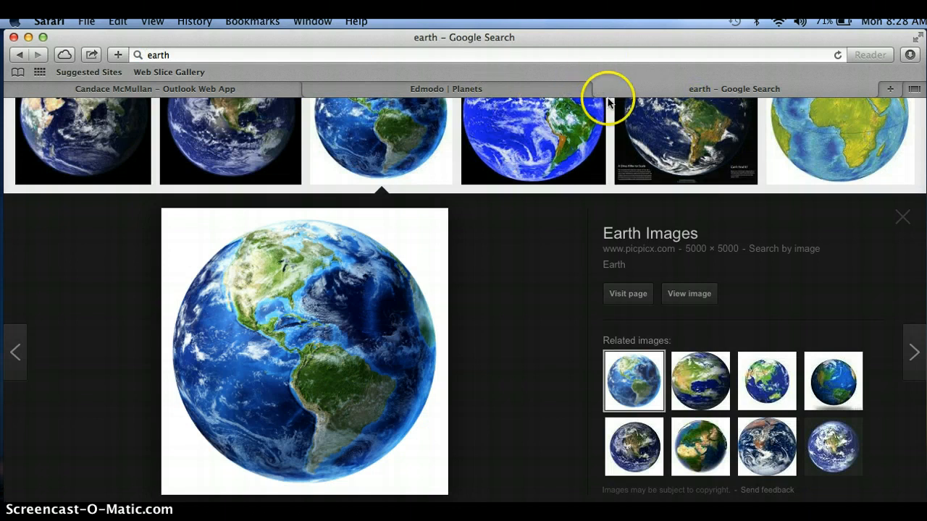
mouse_move(351, 316)
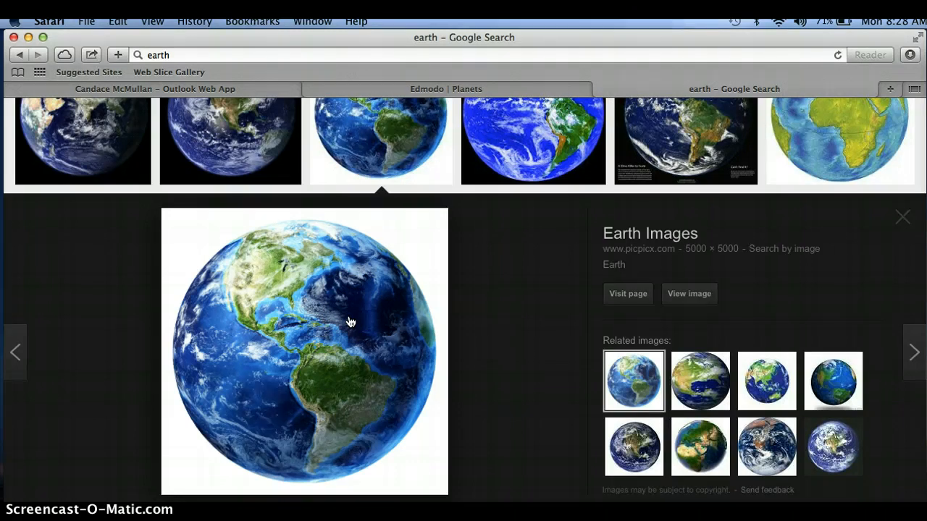
Step: Copy the picpicx.com Earth image address and return to the Edmodo tab
right_click(349, 323)
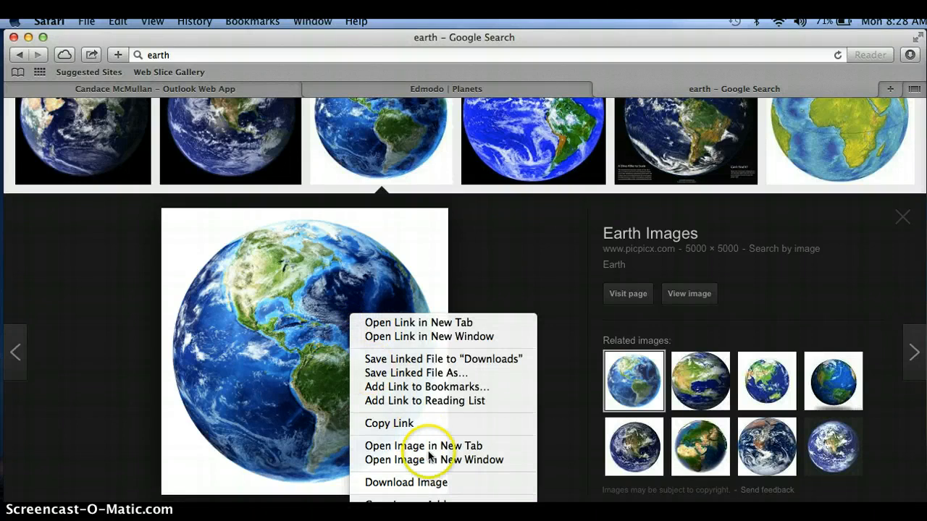
left_click(412, 481)
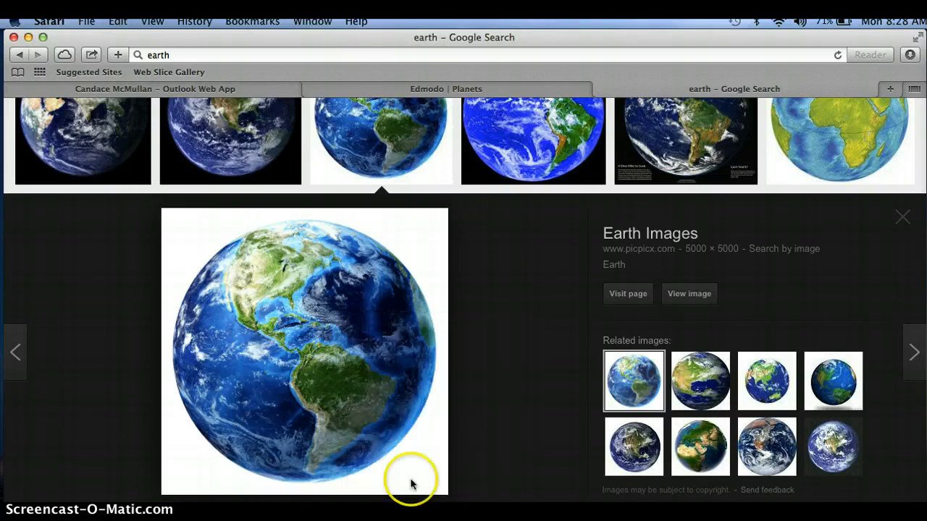
left_click(445, 88)
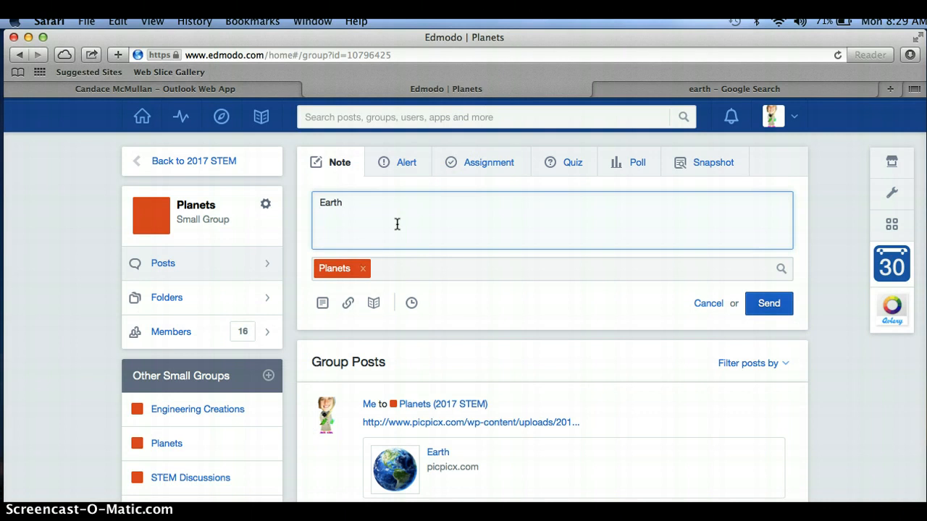
Step: Paste the picpicx.com Earth image URL on a new line below the heading
type("http://www.picpicx.com/wp-content/uploads/2014/09/94b0357bfa1c4102461b1369c9dd878e.jpg")
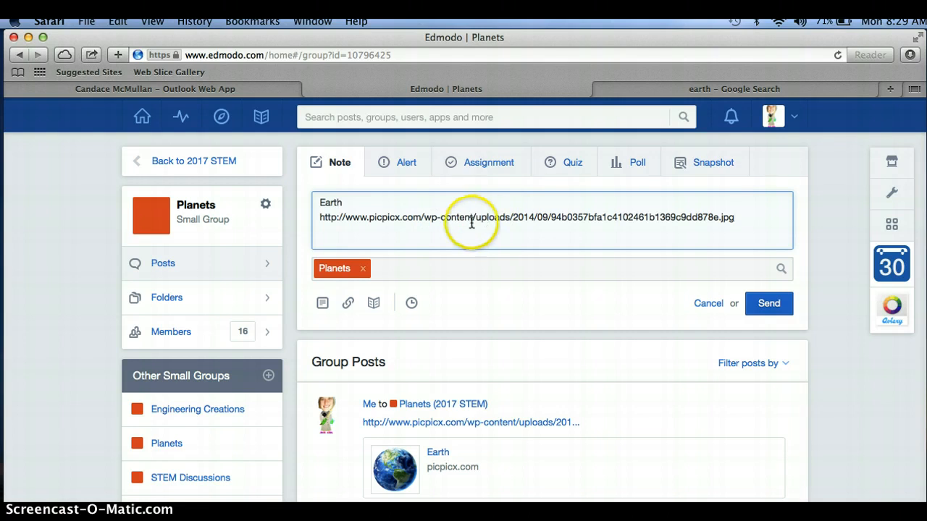
left_click(347, 303)
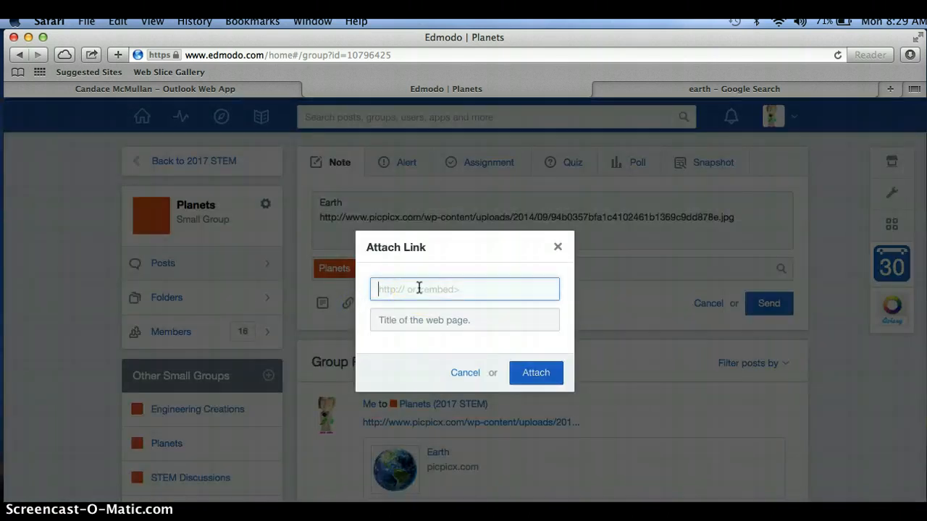
Step: Attach the picpicx.com image URL as a link titled 'Earth'
type("http://www.picpicx.com/wp-content/uploads/2014/09/94b0357bfa1c4102461b1369c9dd878e.jpg")
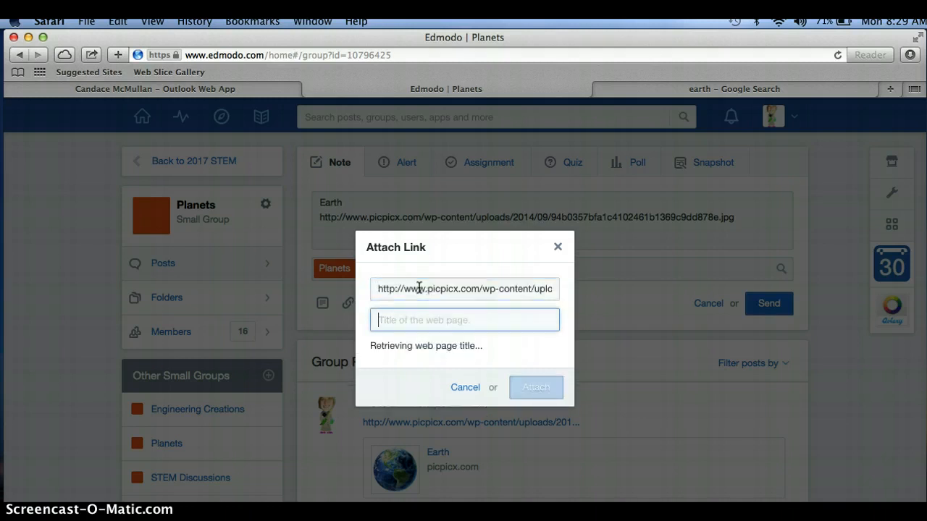
type("Ear")
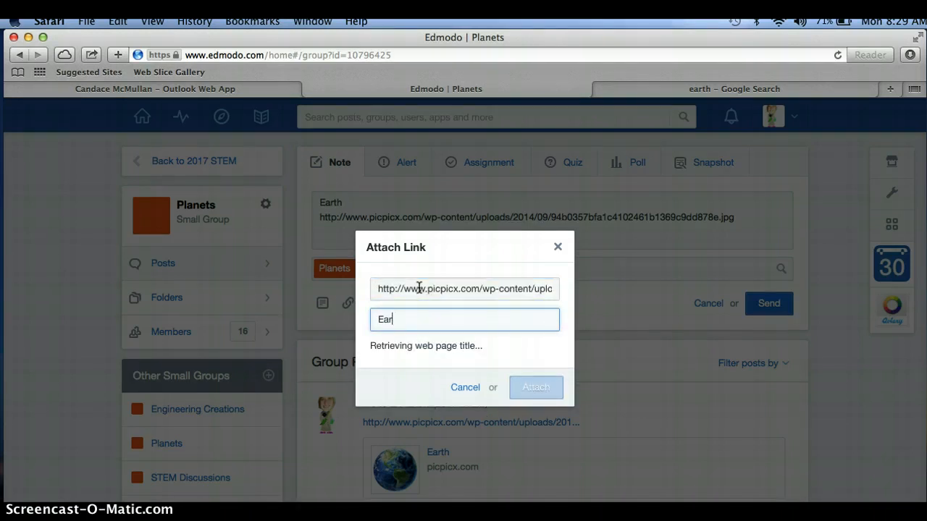
type("th")
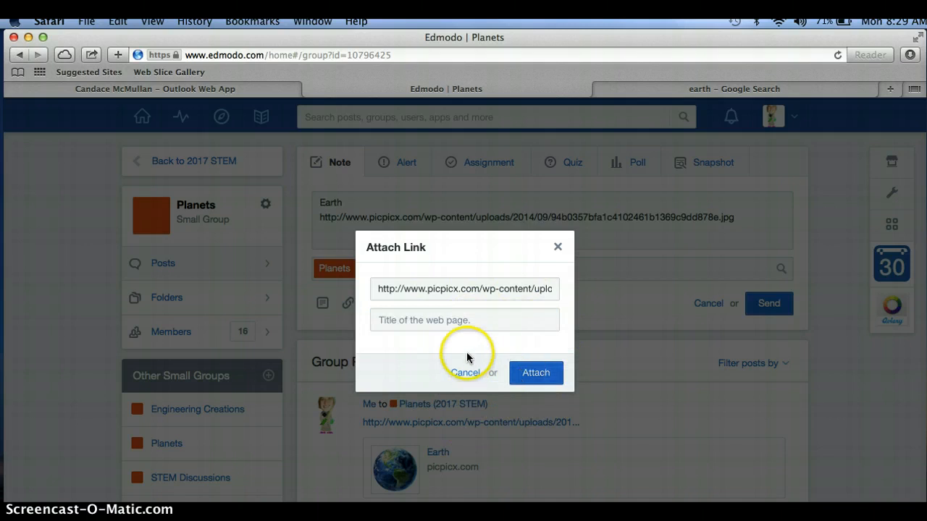
left_click(464, 320)
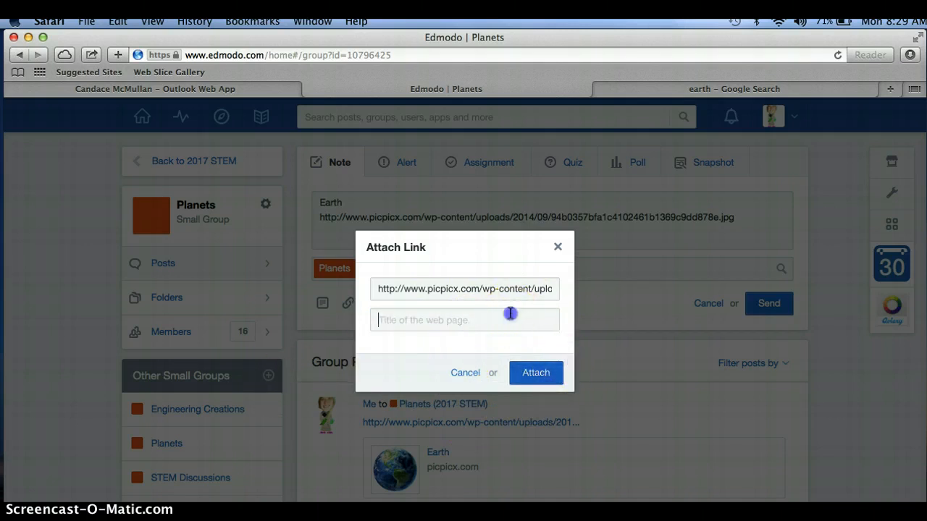
type("Earth")
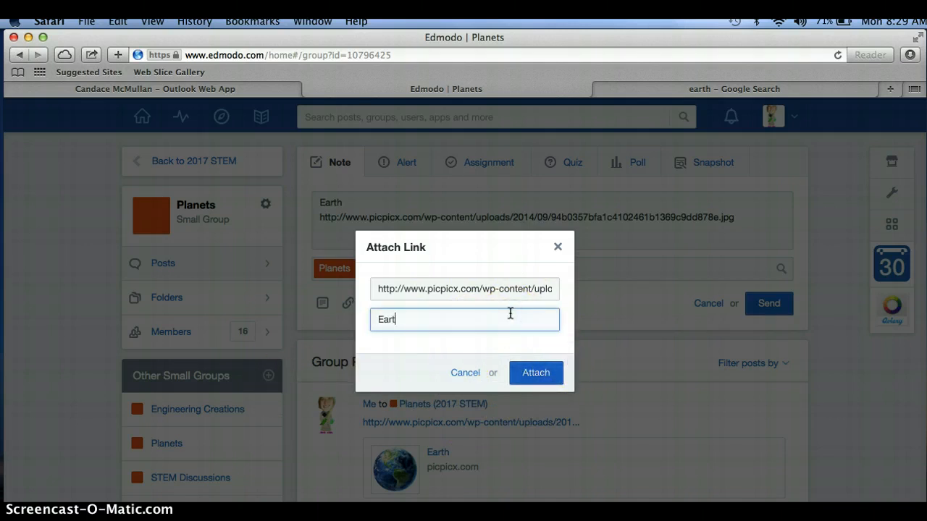
left_click(536, 372)
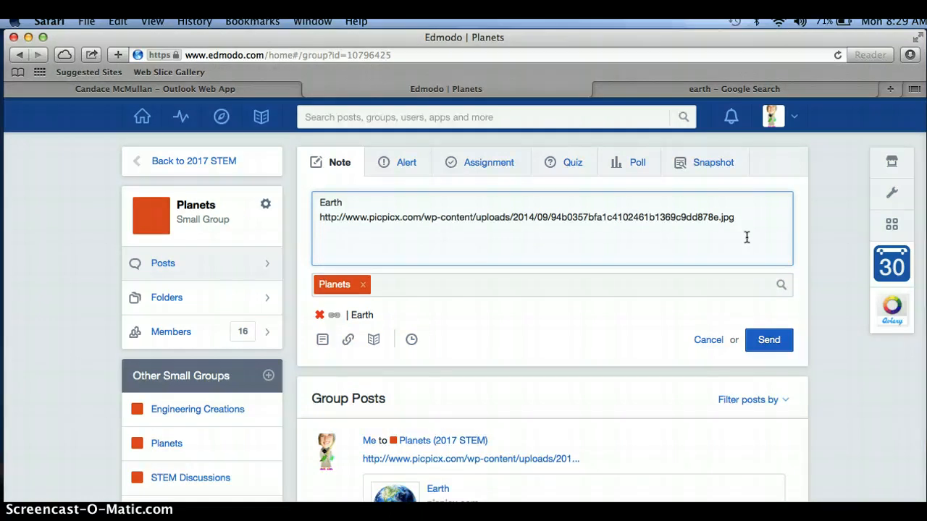
Step: Type facts: only planet with water's three states, thick protective atmosphere, one satellite
type("Only planet with all three states of water")
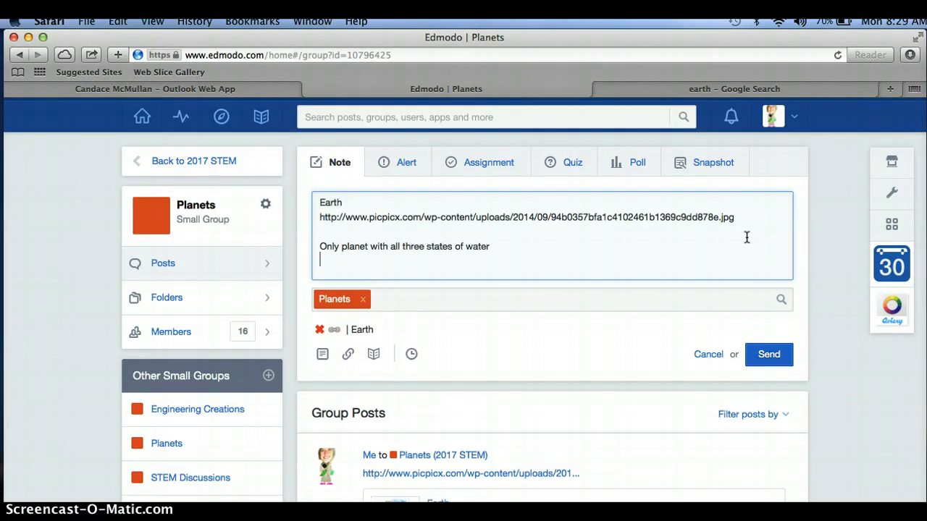
type("Thick o")
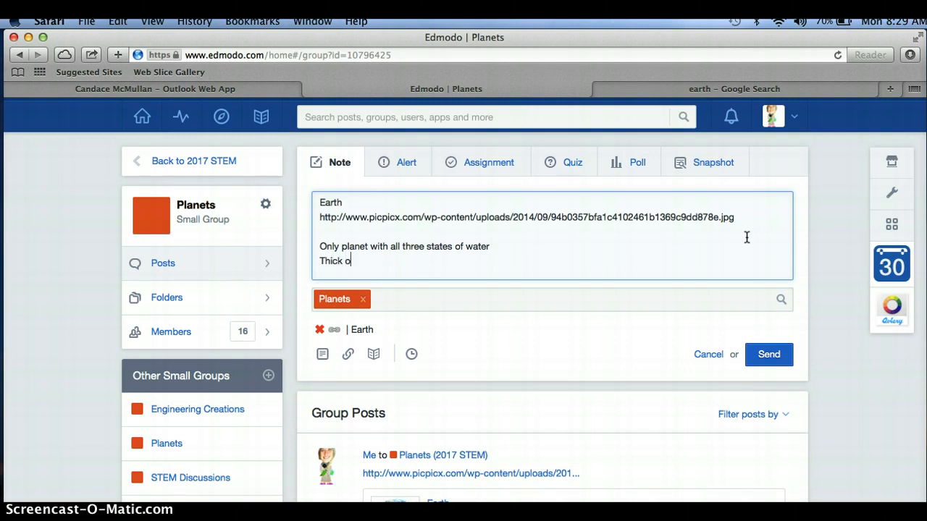
type("atmosphere to protect")
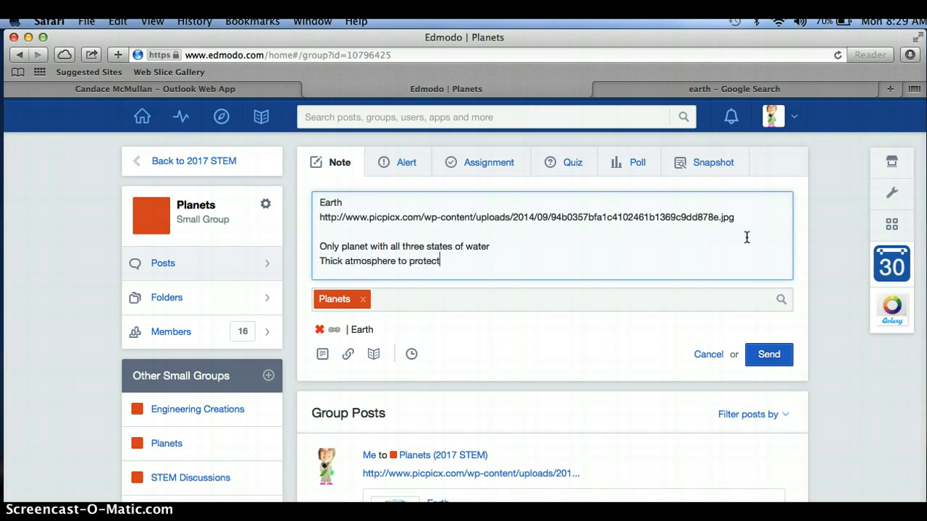
type("planet")
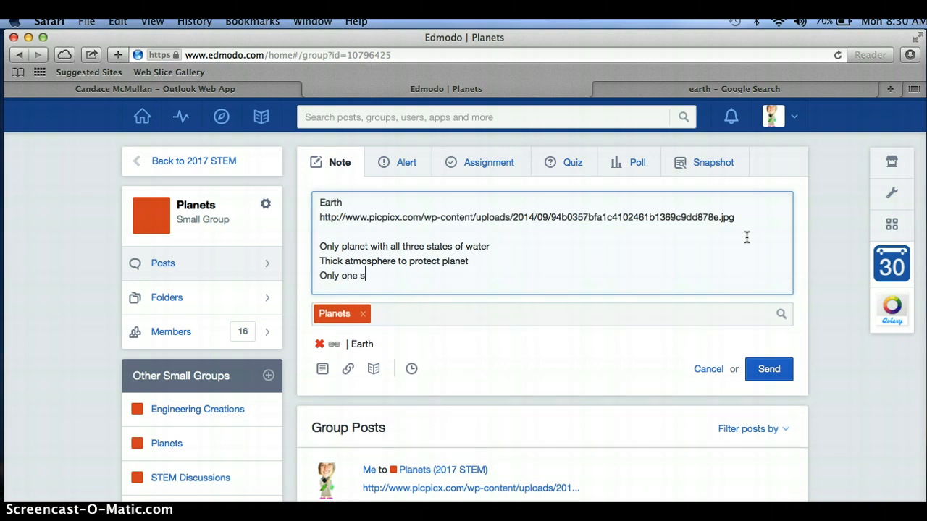
type("atellite")
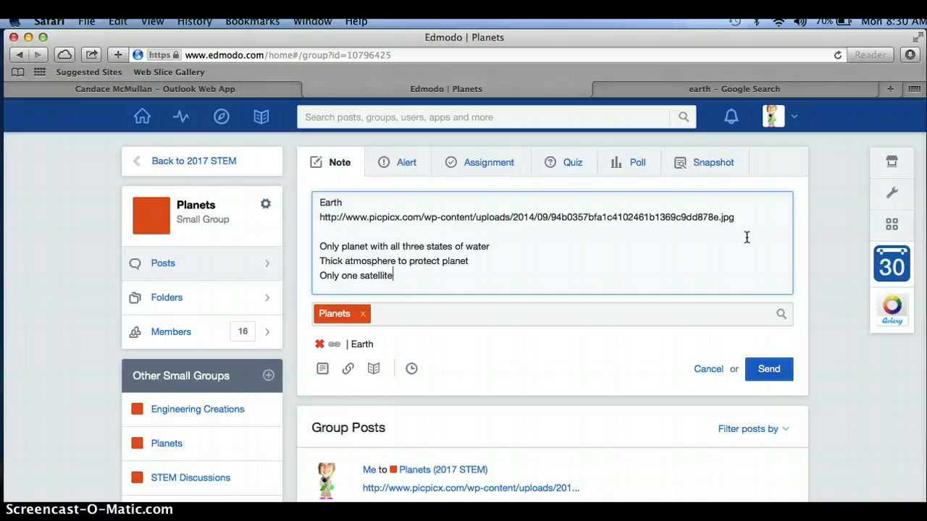
mouse_move(804, 318)
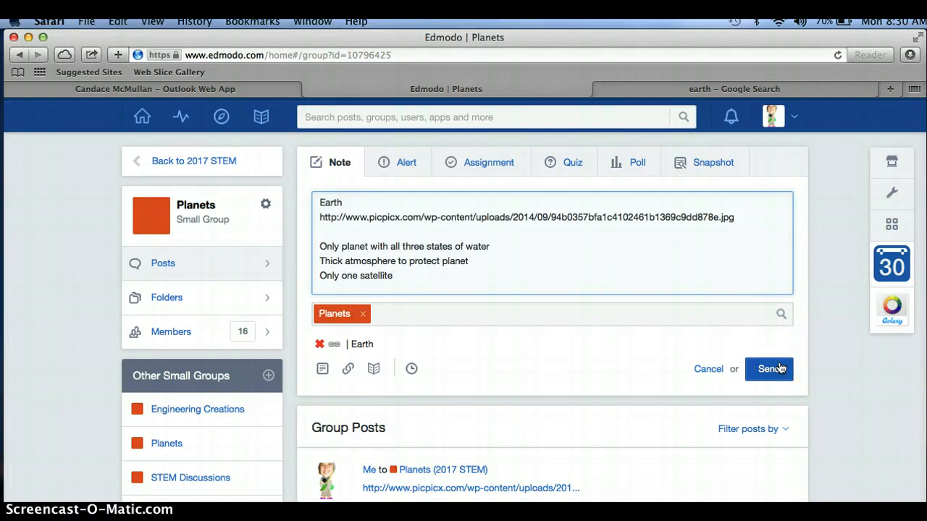
Step: Send the Earth note and scroll down to view it in Group Posts
left_click(769, 368)
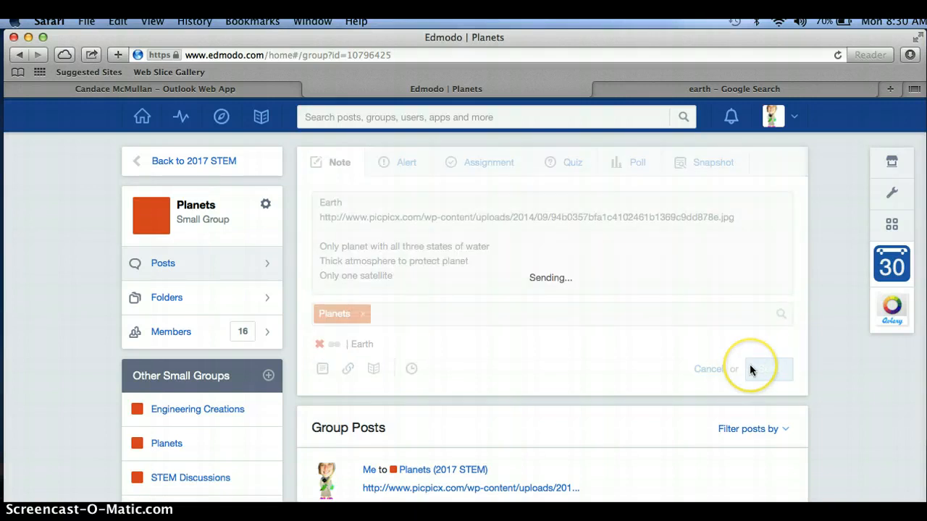
left_click(768, 369)
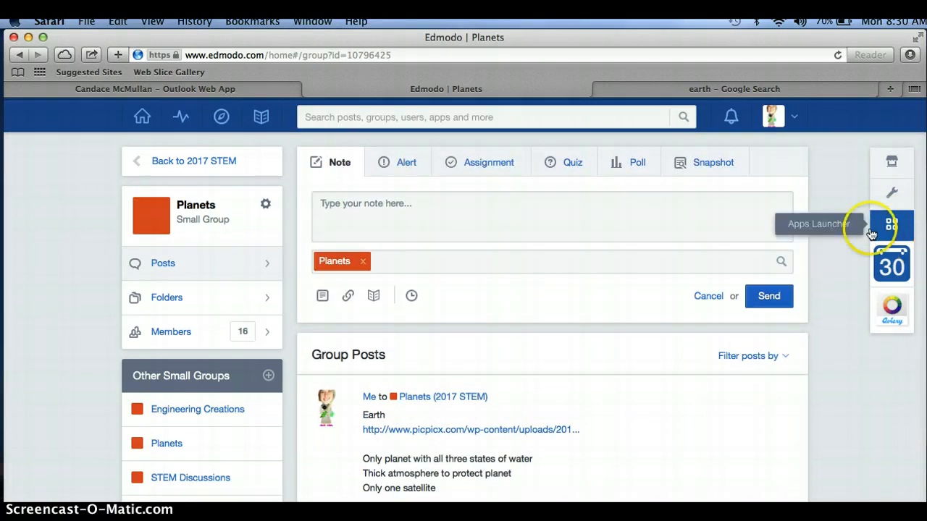
scroll("down", 3)
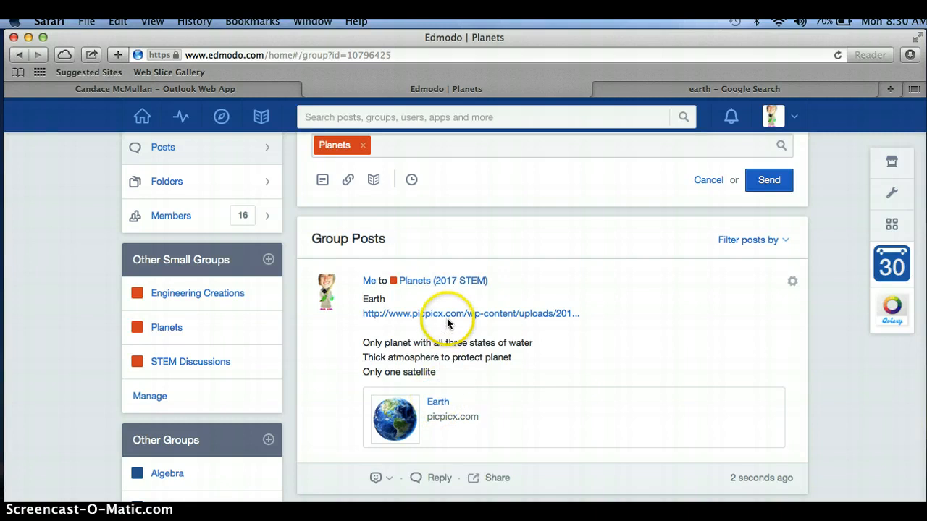
mouse_move(364, 397)
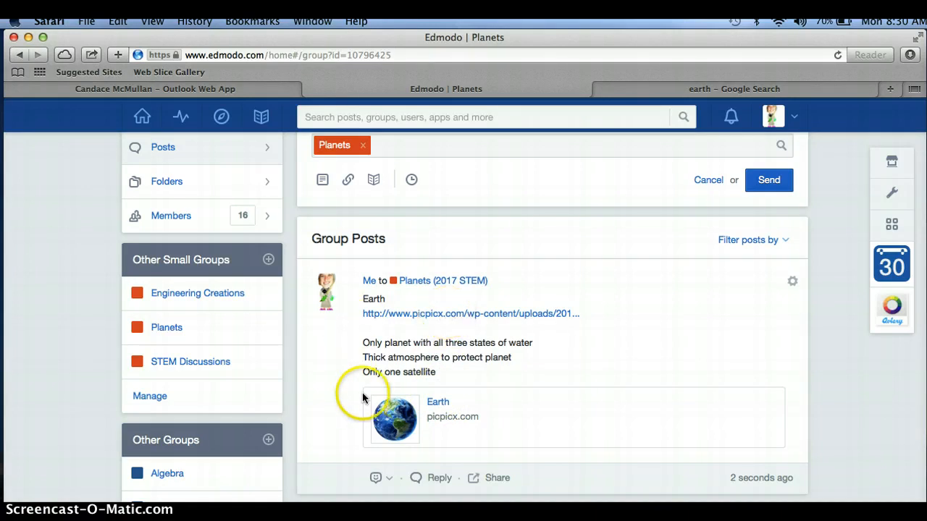
mouse_move(802, 304)
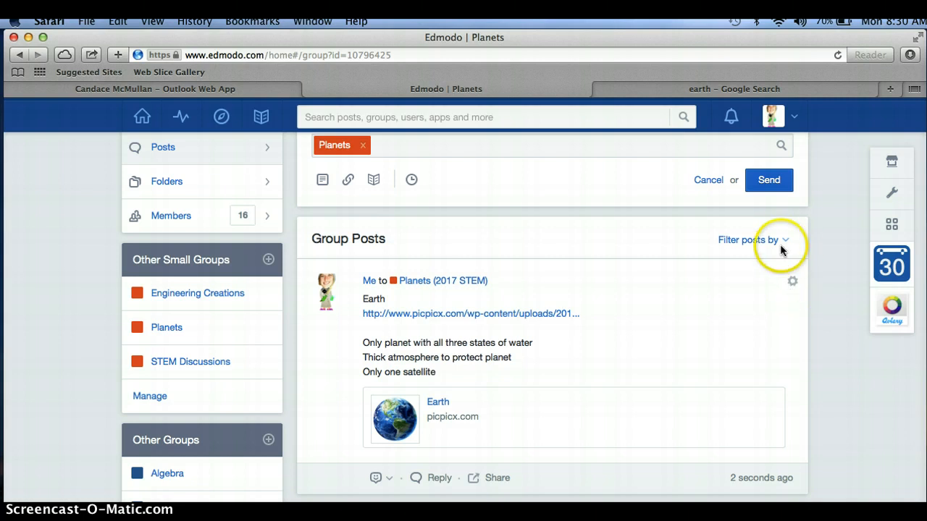
Step: Choose Edit Post from the Earth post's gear menu
left_click(792, 281)
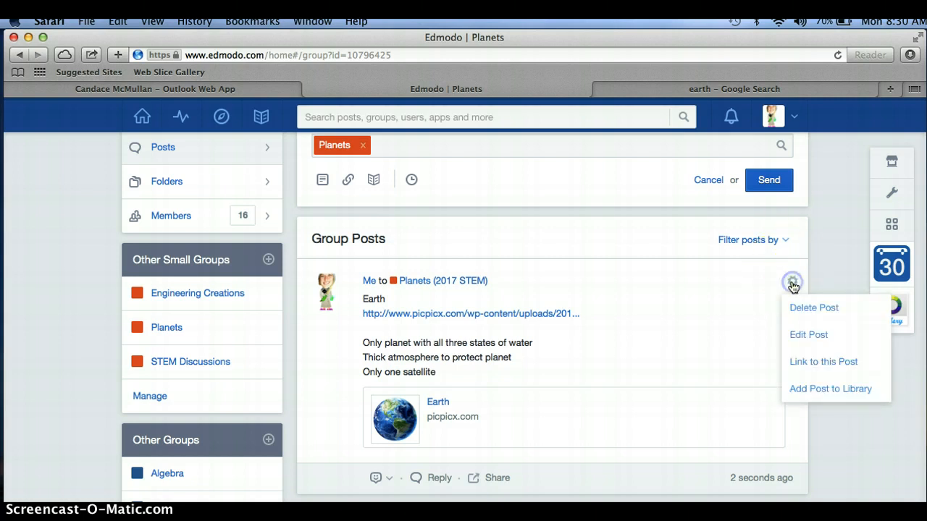
mouse_move(797, 329)
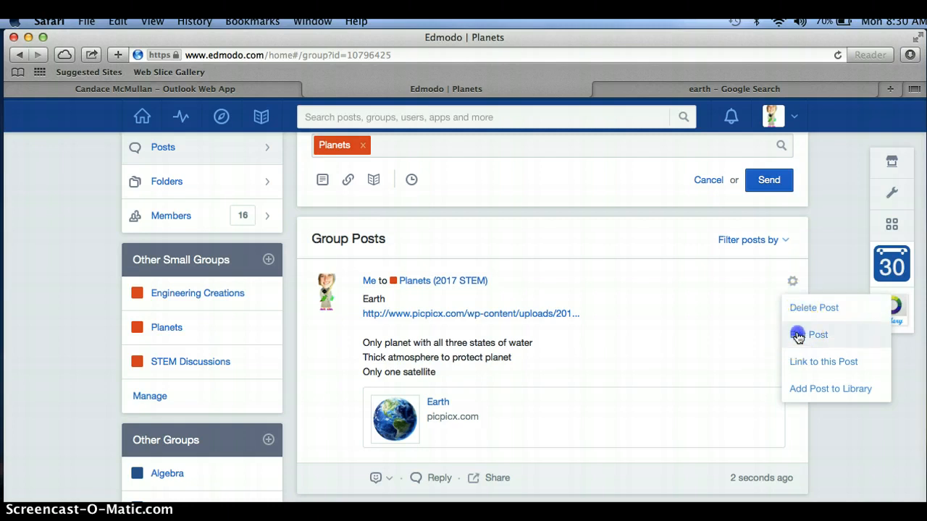
left_click(817, 334)
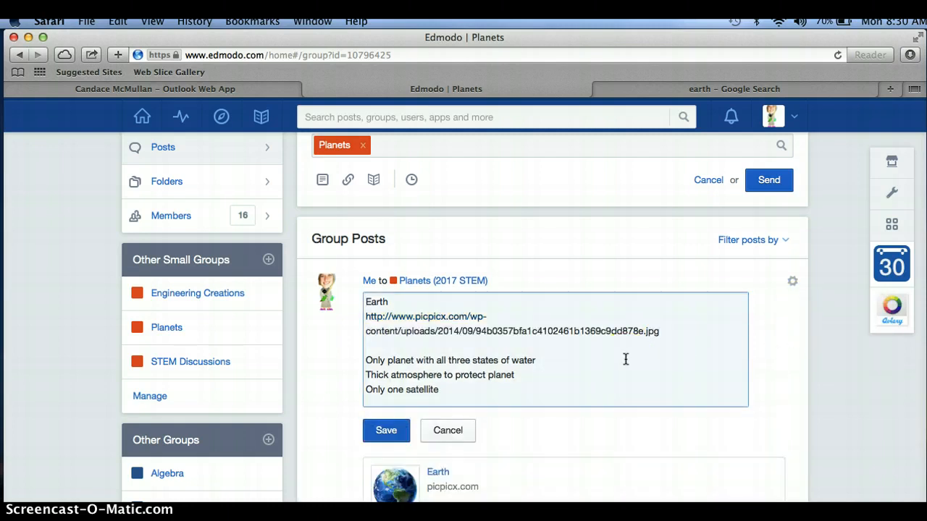